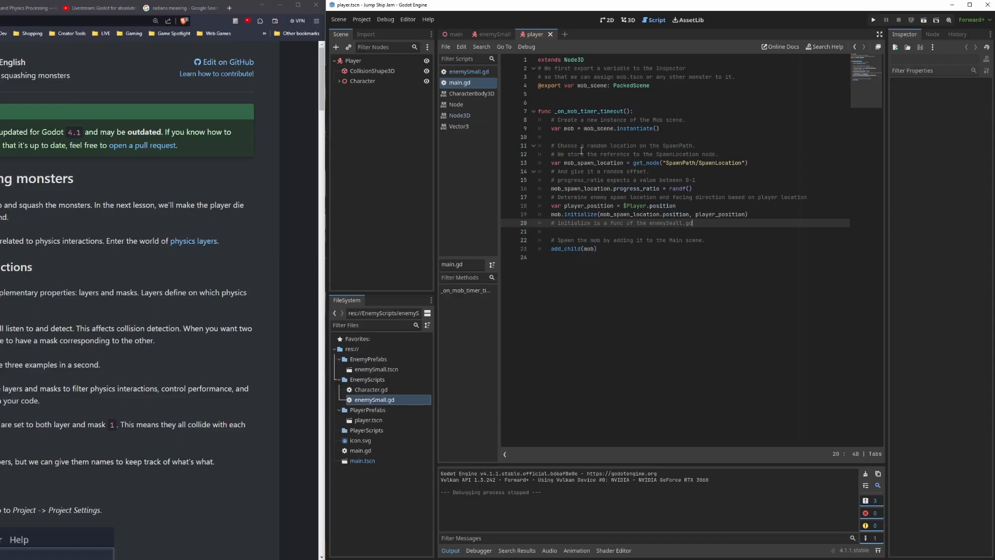
Switch to the enemySmall scene tab to show its node tree and enemy properties.
{"action": "left_click", "coordinate": [494, 34]}
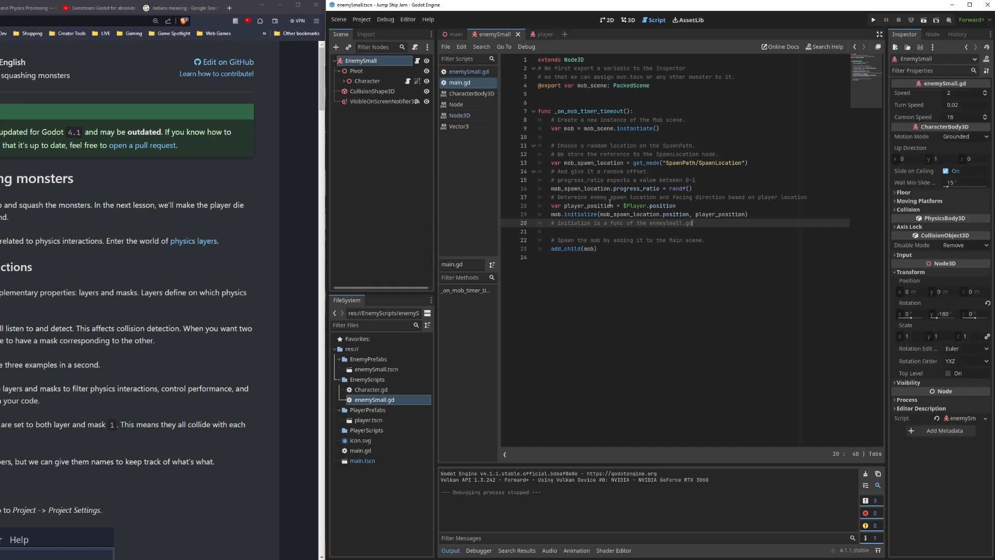